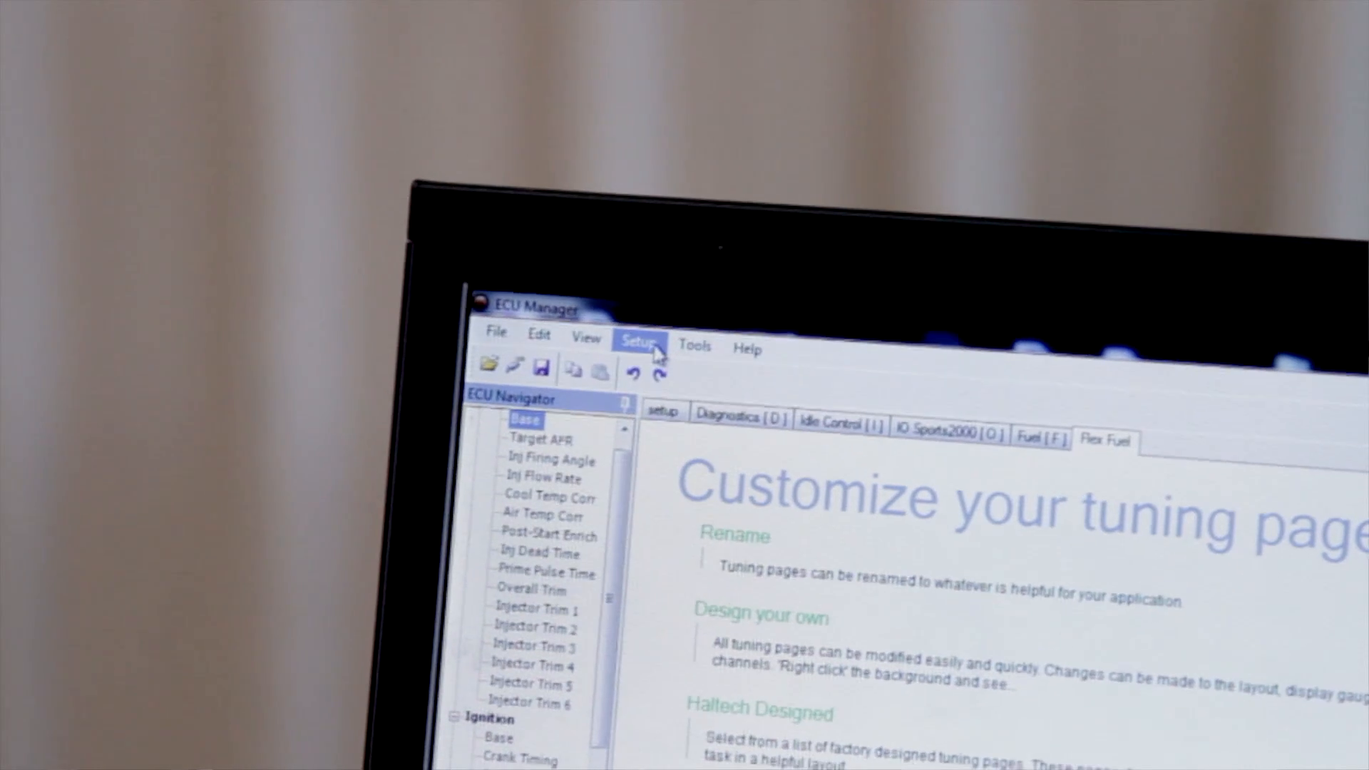
- Bring up the Main Setup window from the Setup menu
{"action": "left_click", "coordinate": [639, 341]}
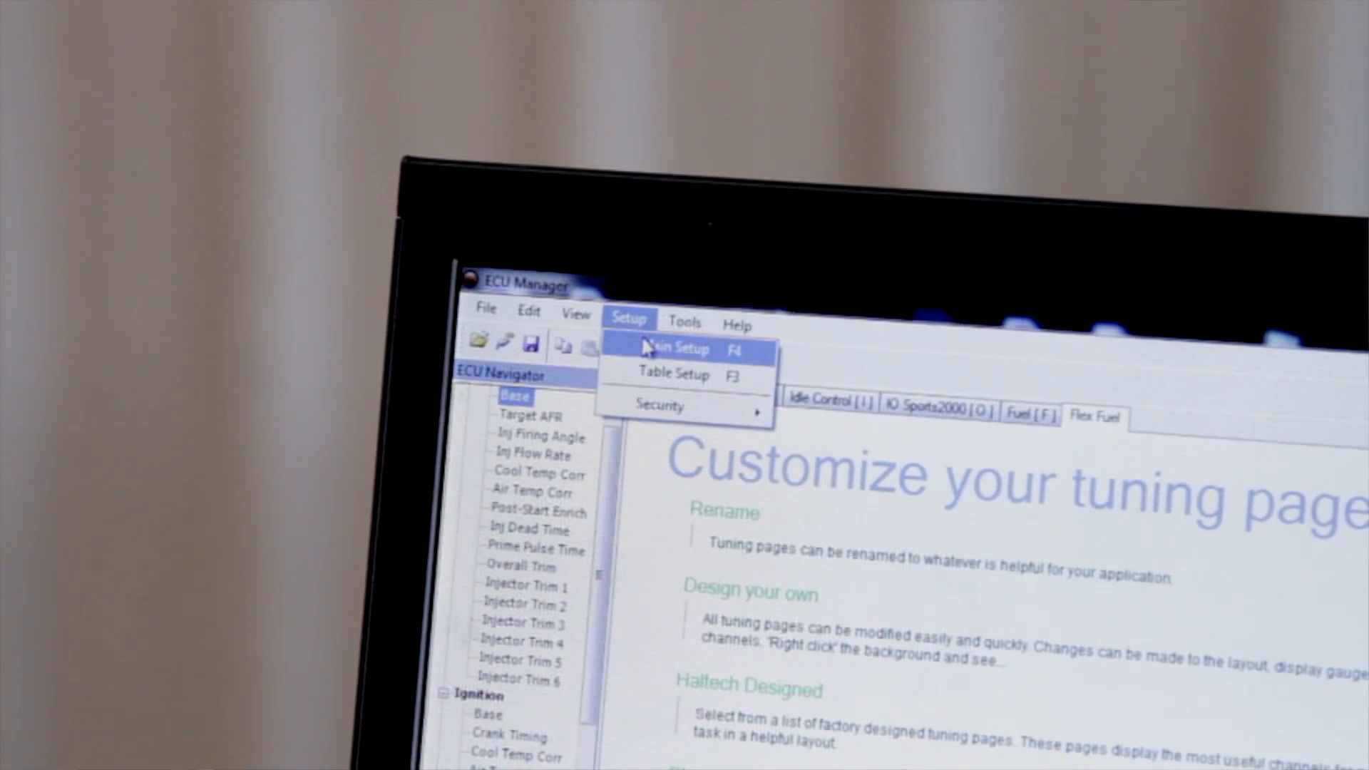
{"action": "left_click", "coordinate": [682, 348]}
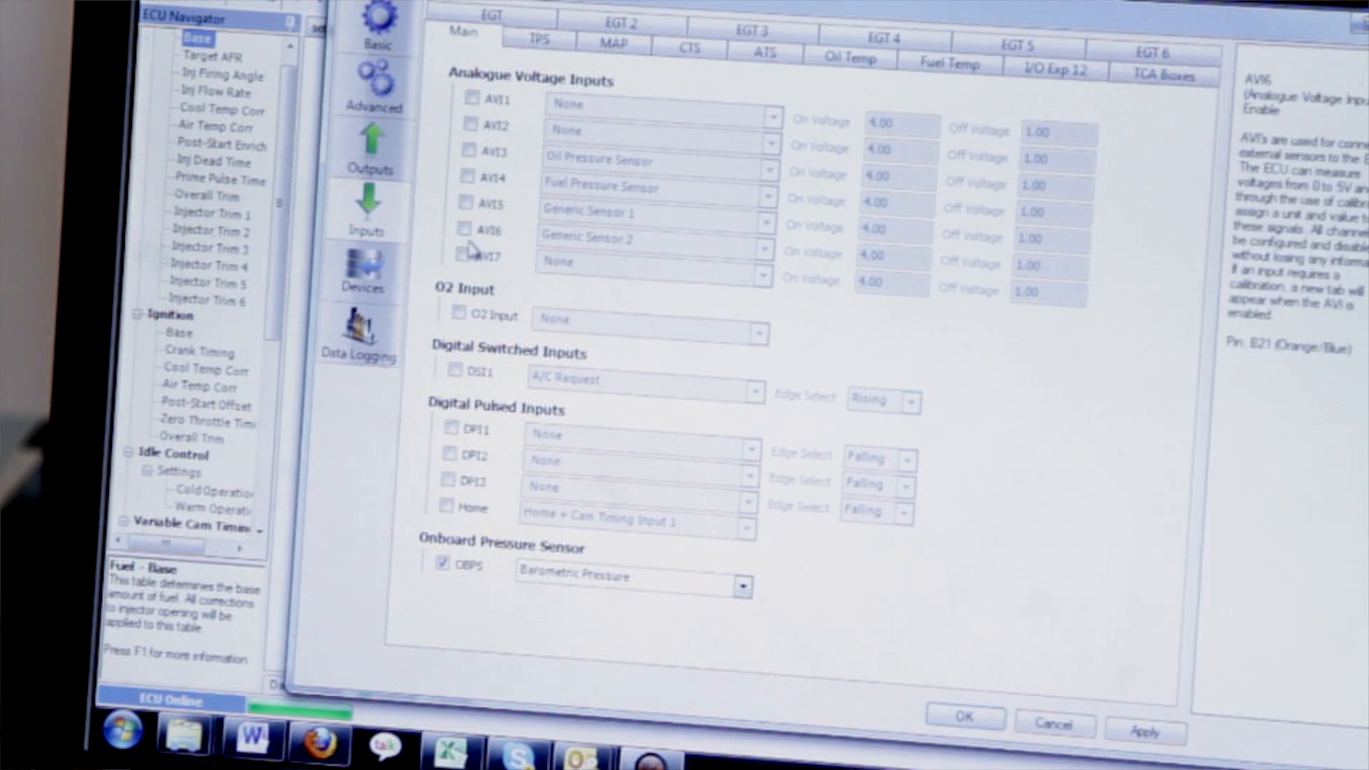
- On the Inputs page, tick the DPI1 checkbox under Digital Pulsed Inputs
{"action": "left_click", "coordinate": [453, 433]}
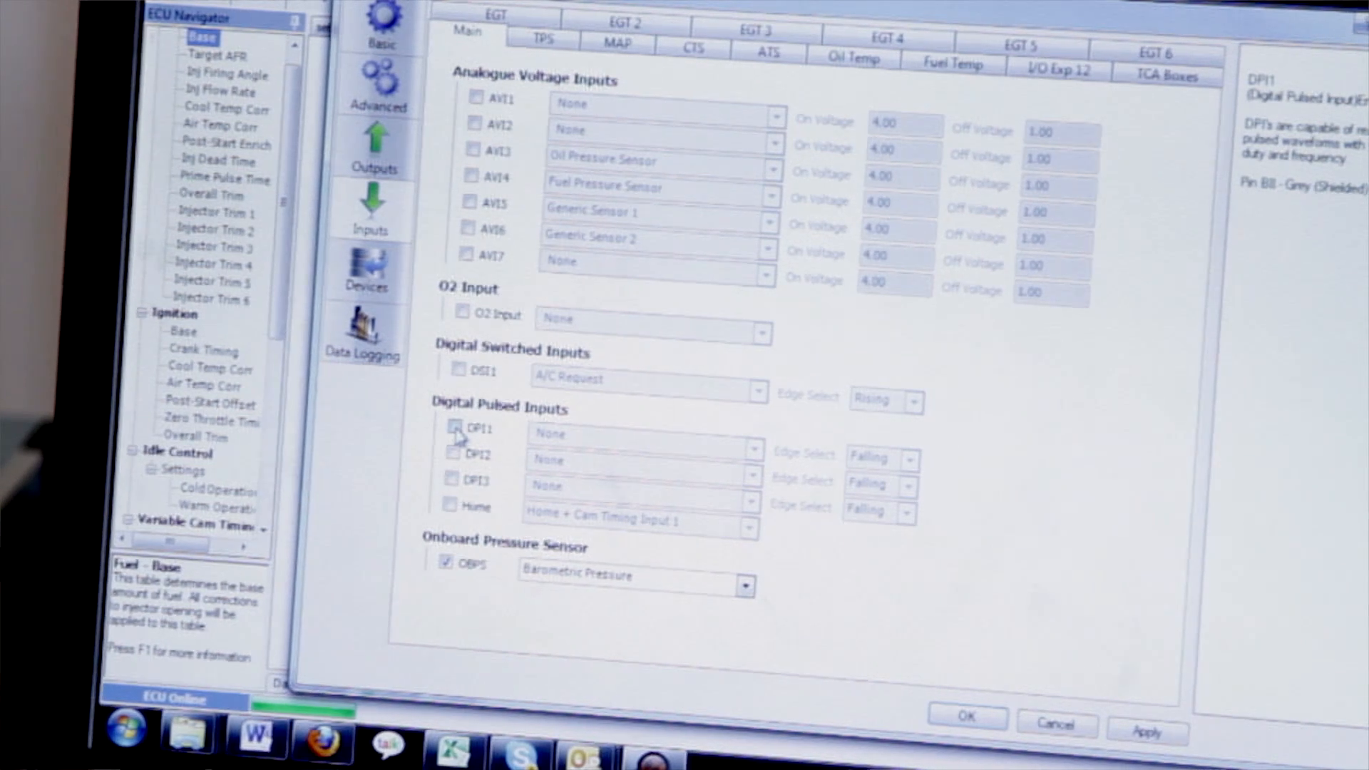
{"action": "left_click", "coordinate": [456, 426]}
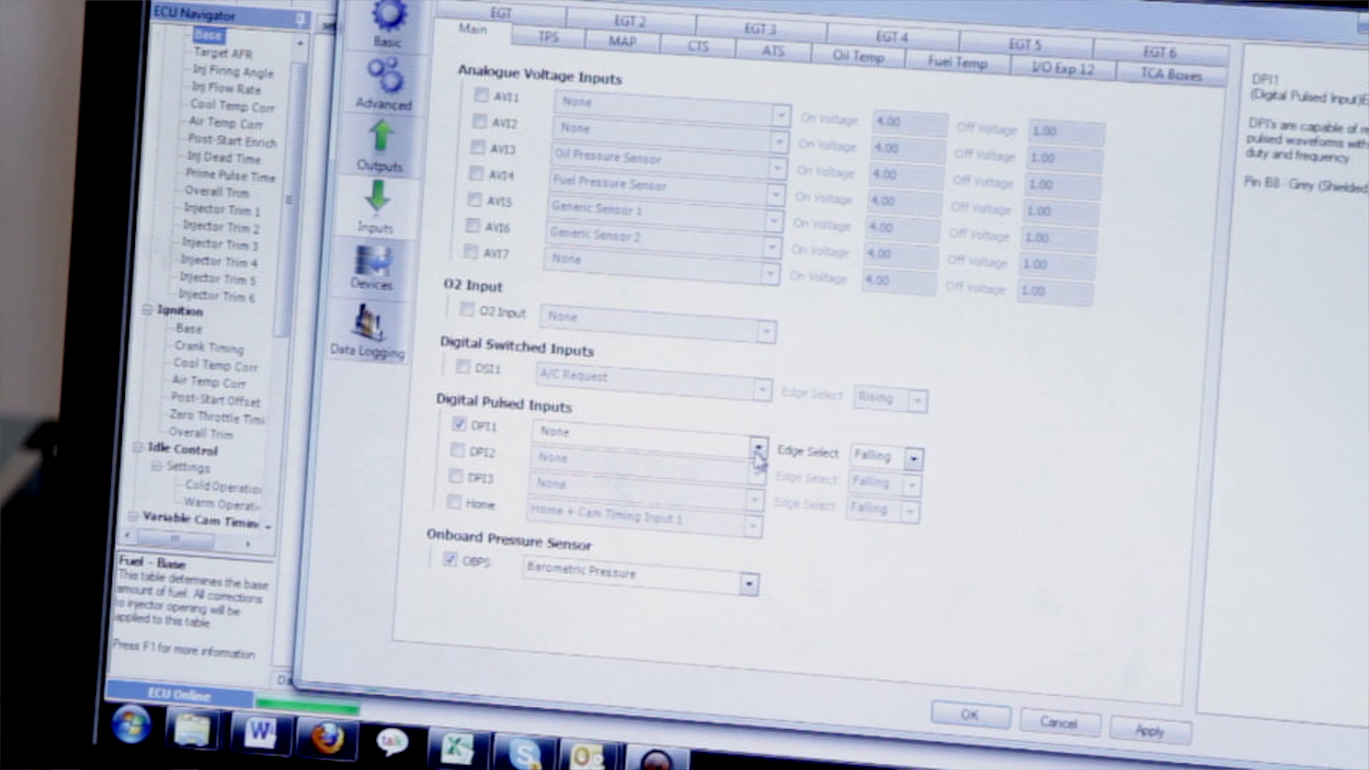
- Assign DPI1 the Digital Fuel Composition Sensor function and confirm with OK
{"action": "left_click", "coordinate": [753, 454]}
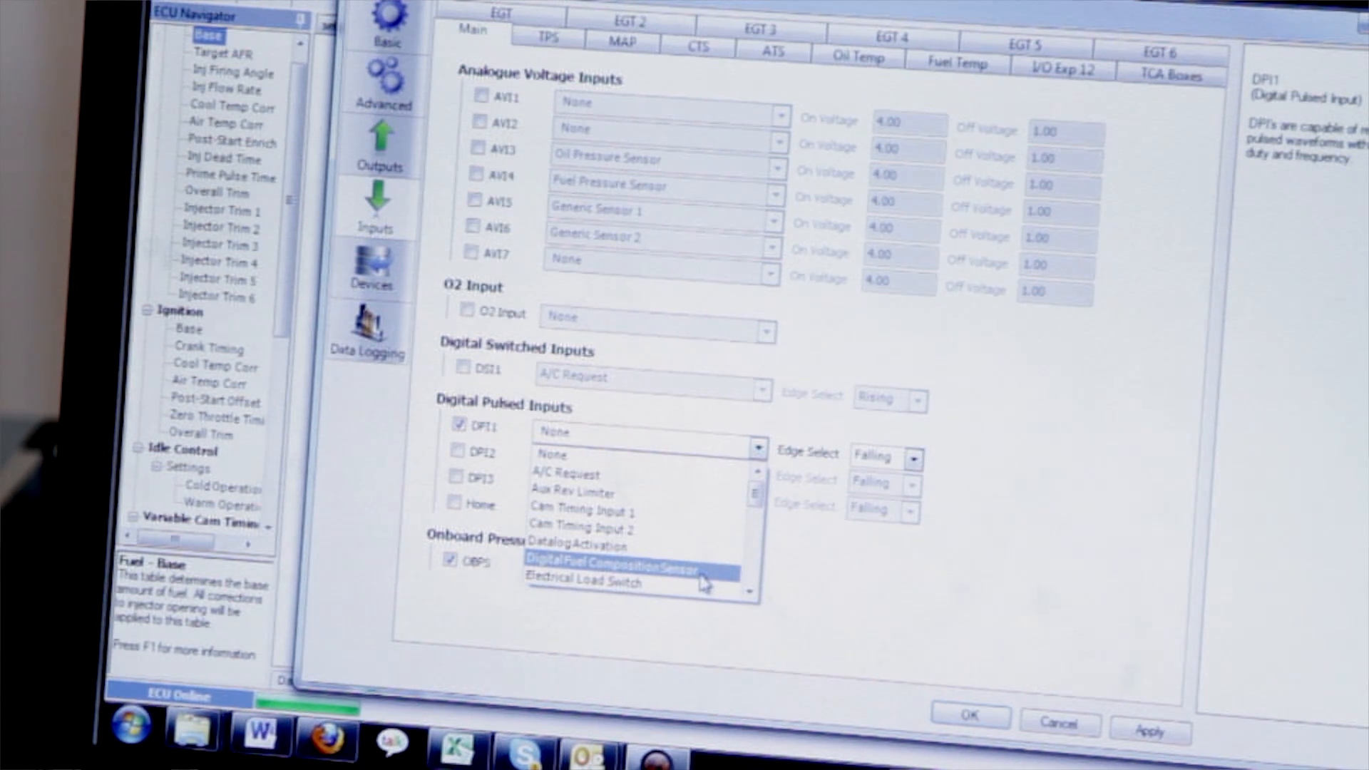
{"action": "left_click", "coordinate": [612, 561]}
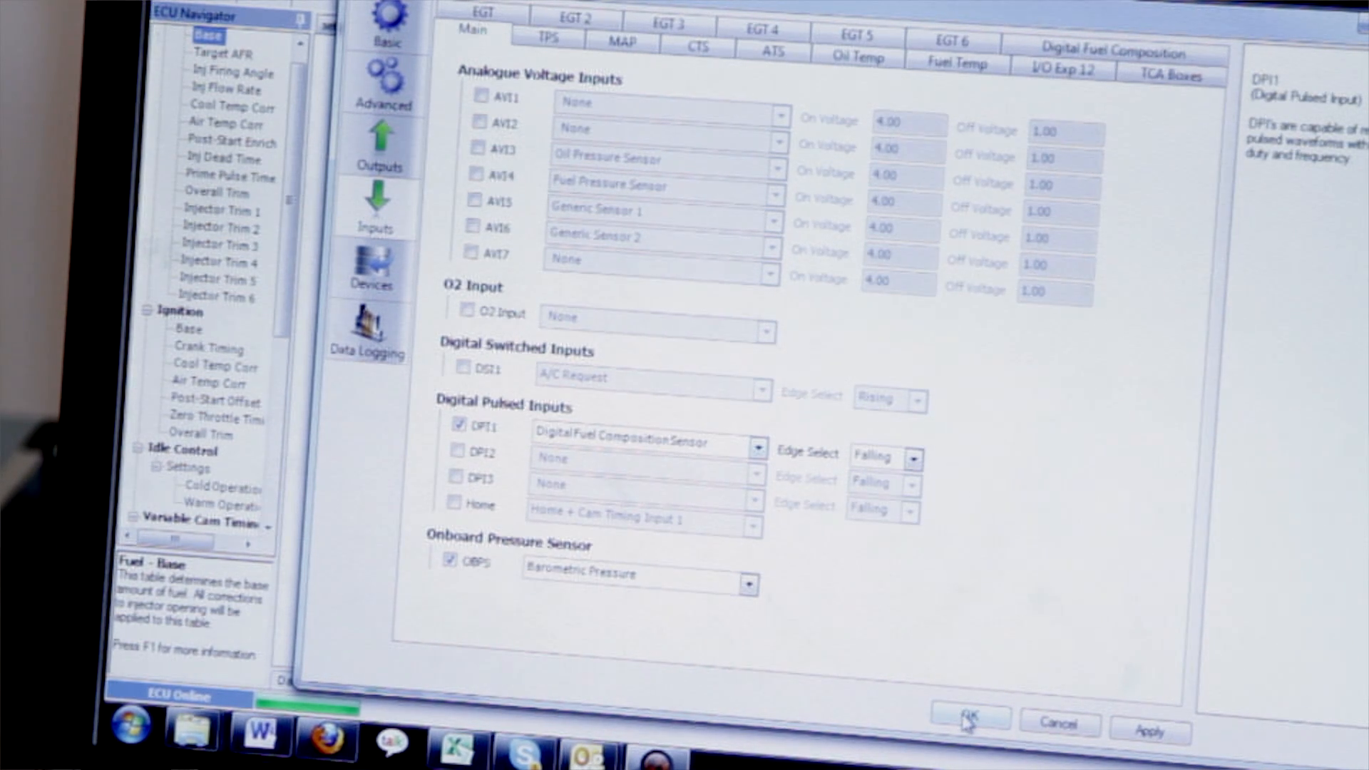
{"action": "left_click", "coordinate": [969, 719]}
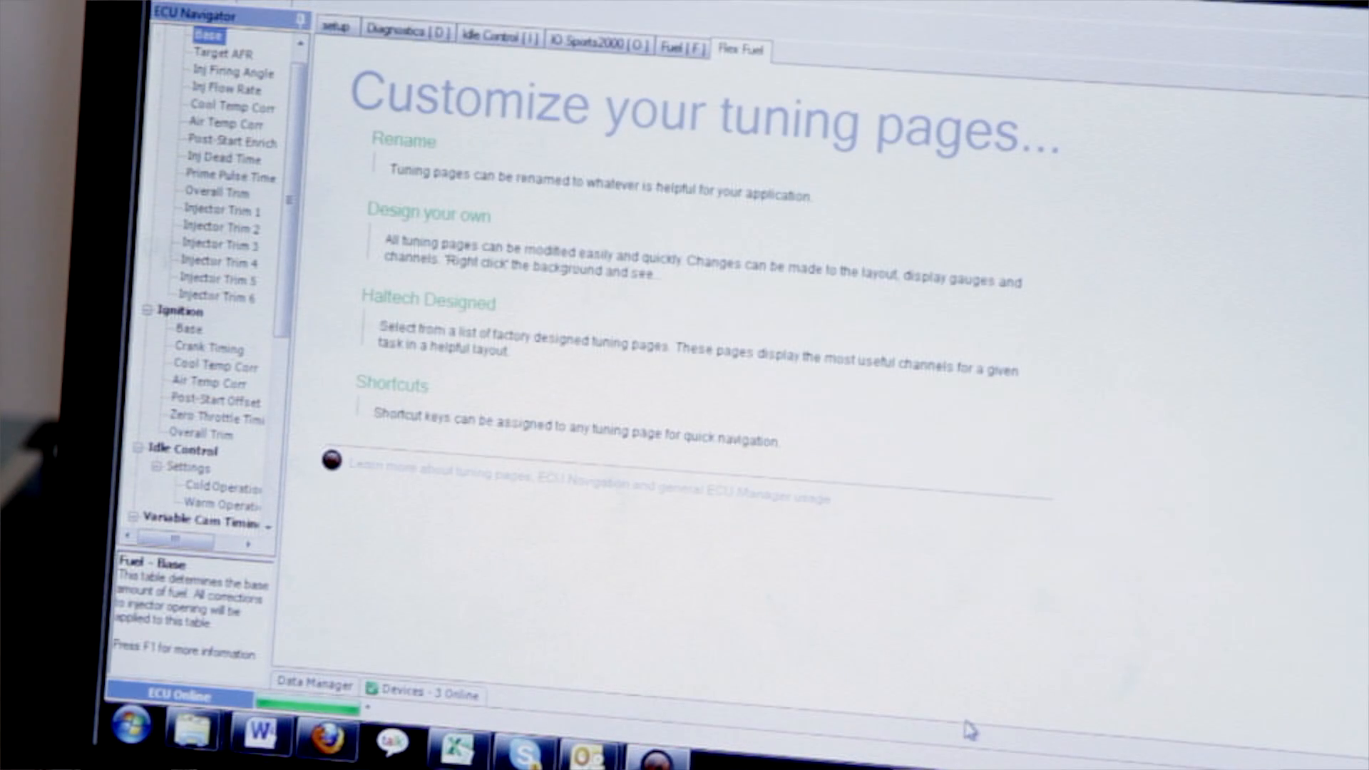